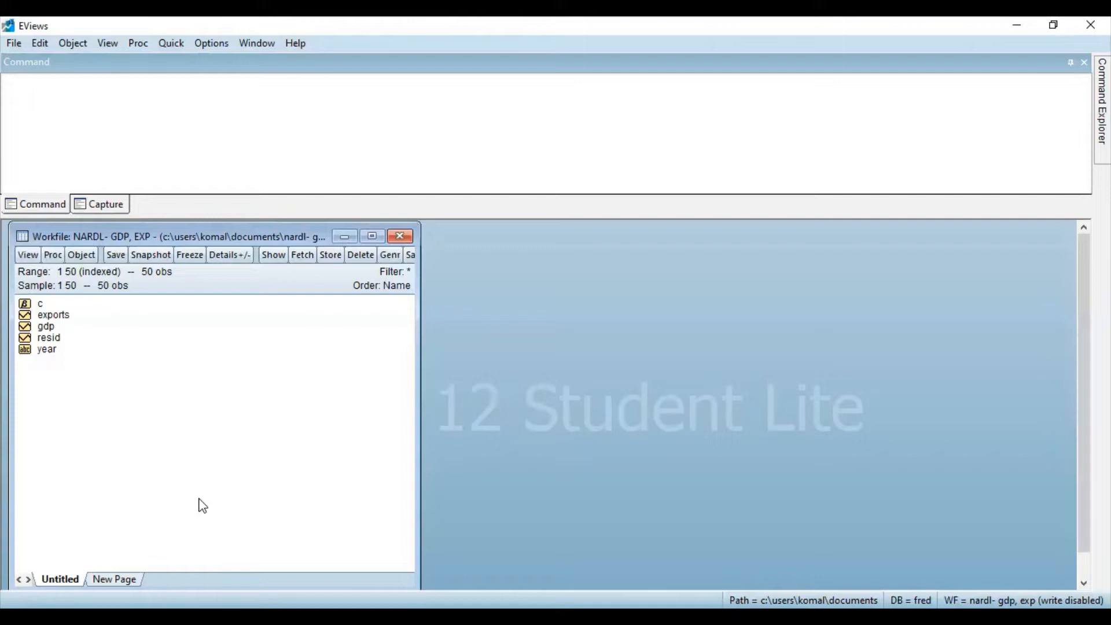
mouse_move(232, 509)
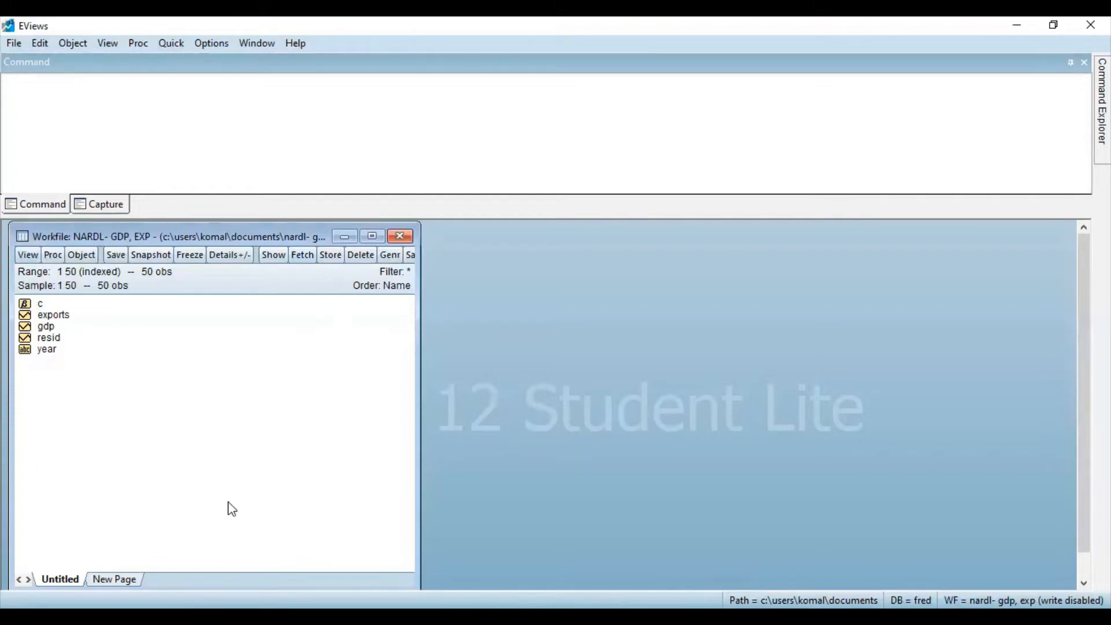
mouse_move(69, 278)
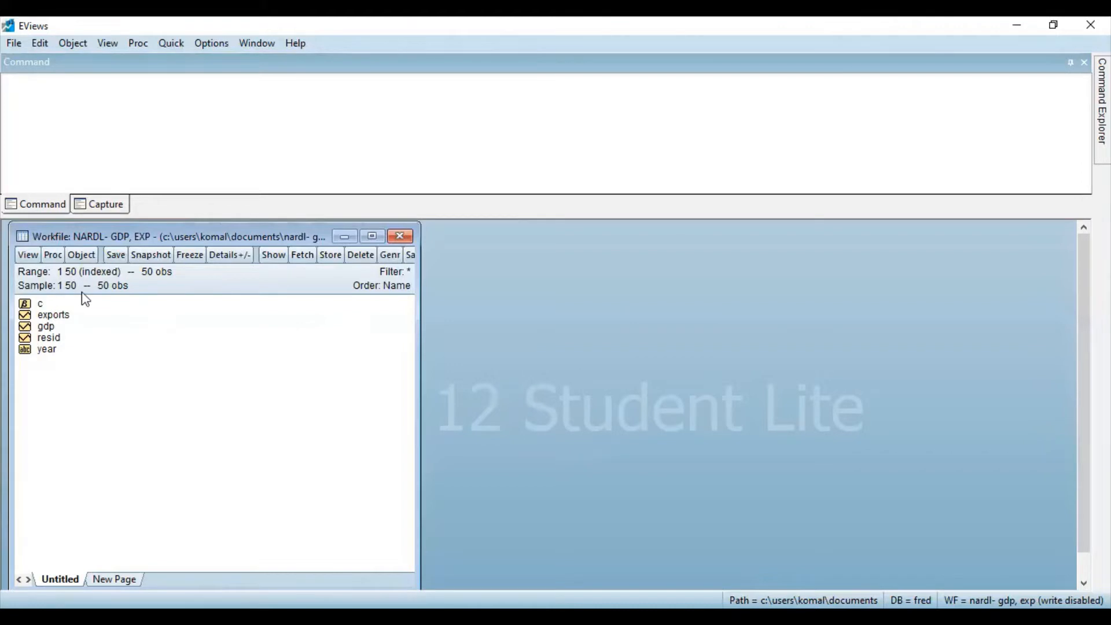
mouse_move(111, 298)
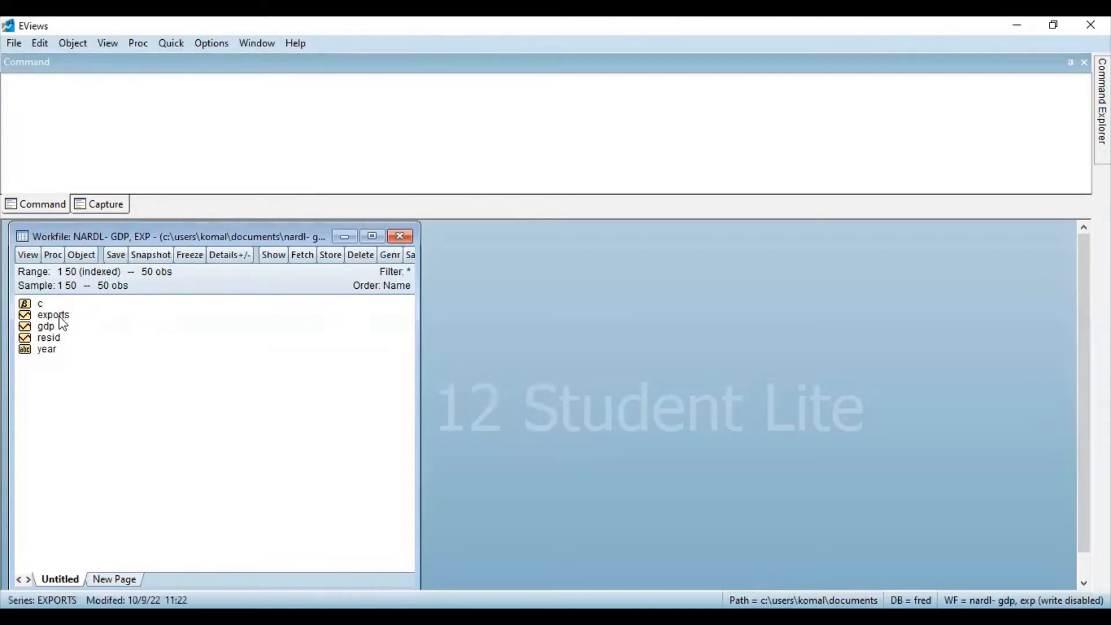
- Select exports and gdp, and view the exports series values in its spreadsheet
click(46, 326)
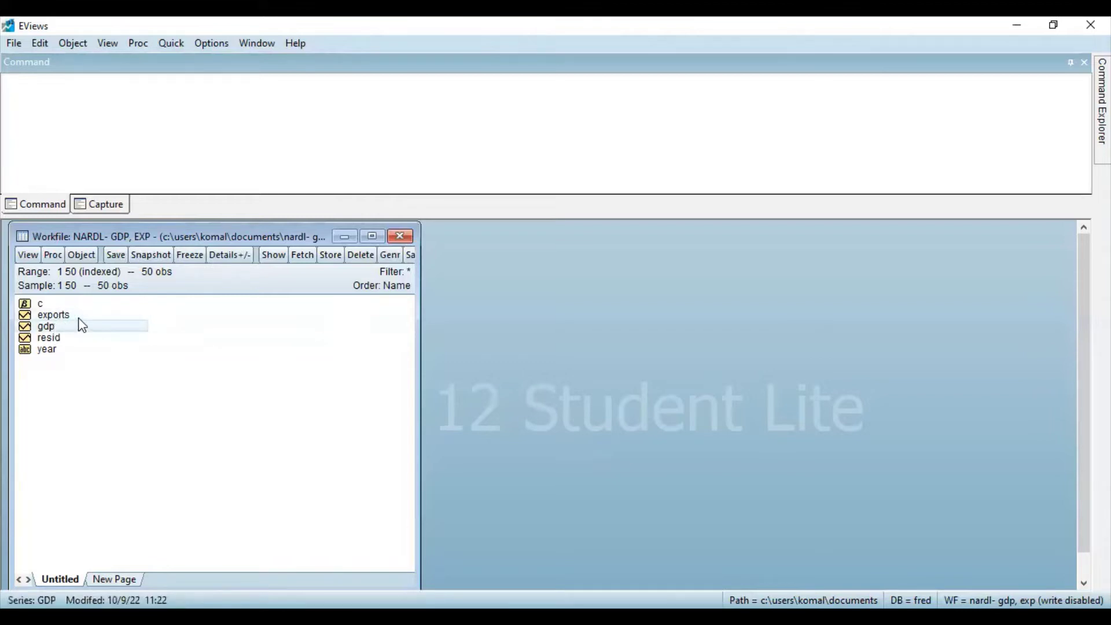
click(54, 315)
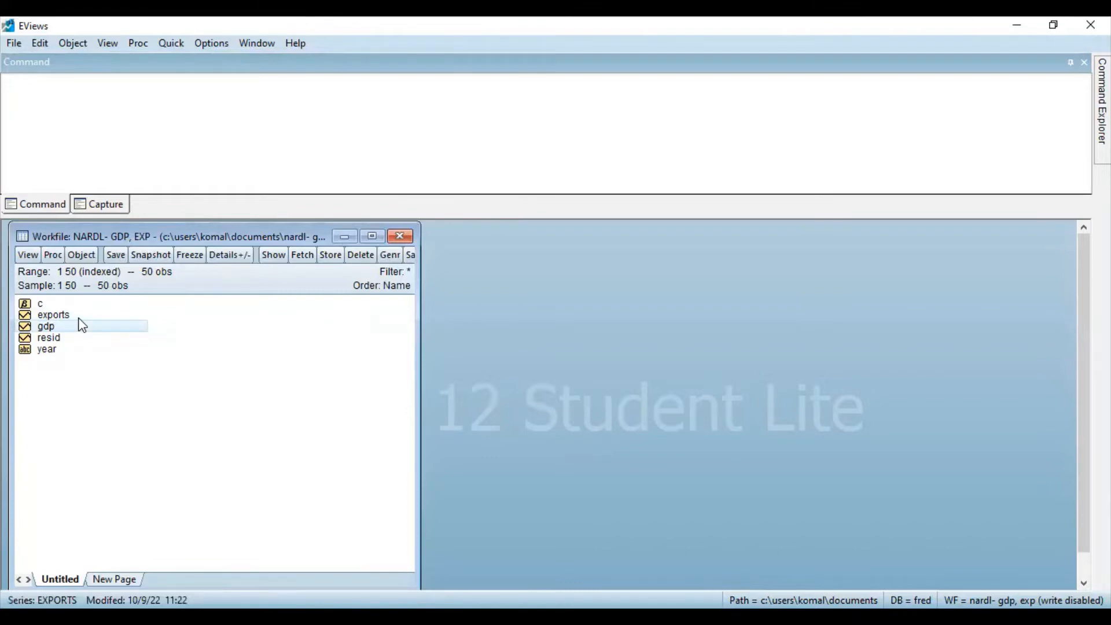
mouse_move(51, 321)
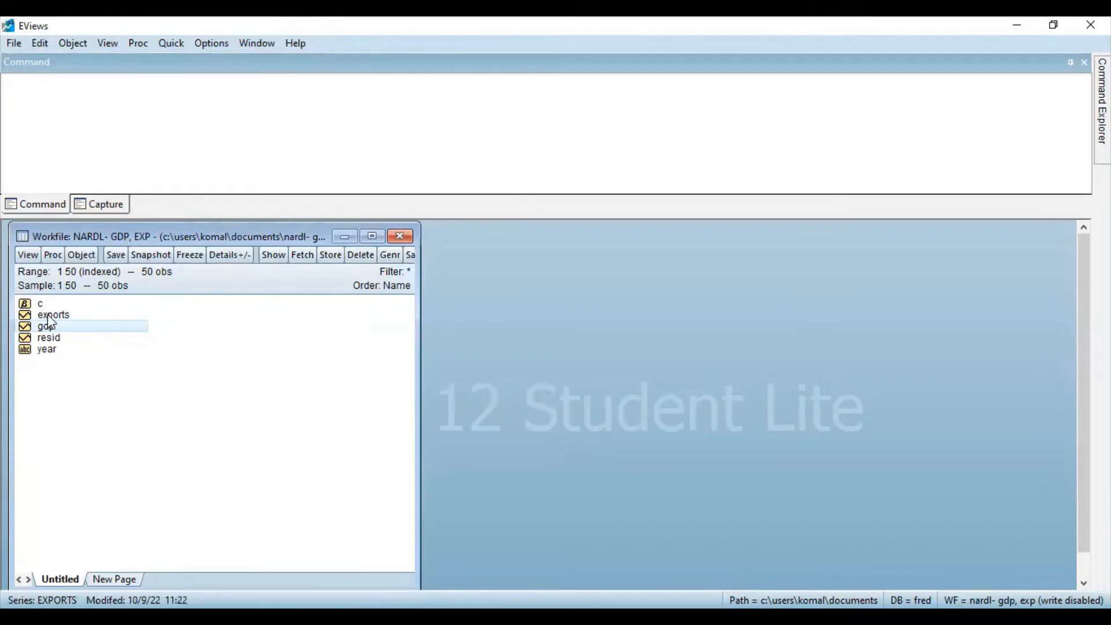
double_click(53, 314)
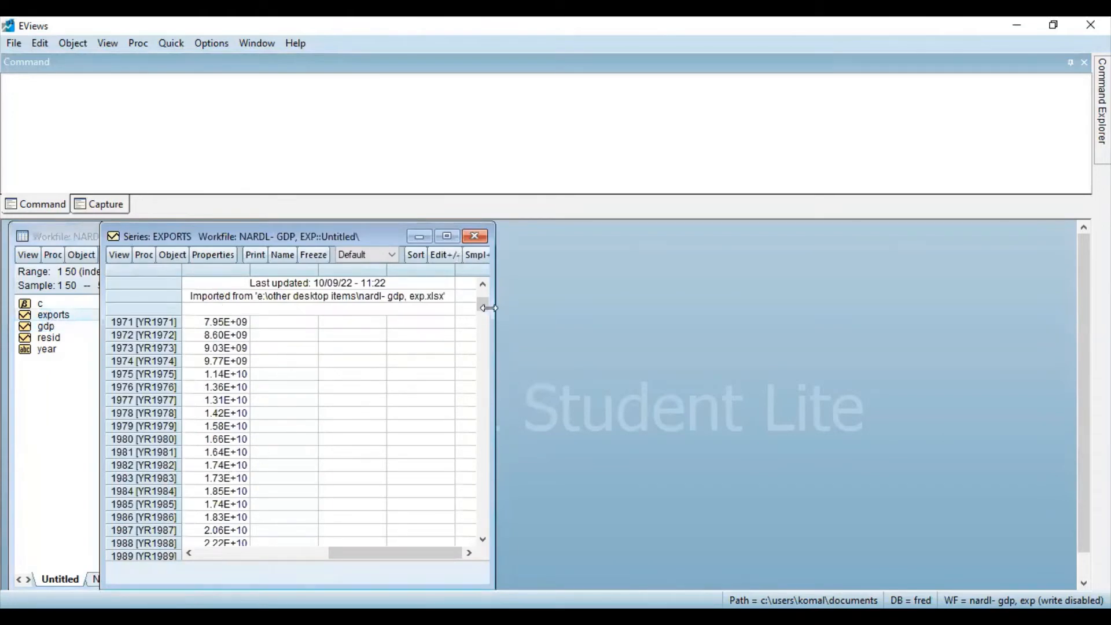
scroll(down, 3)
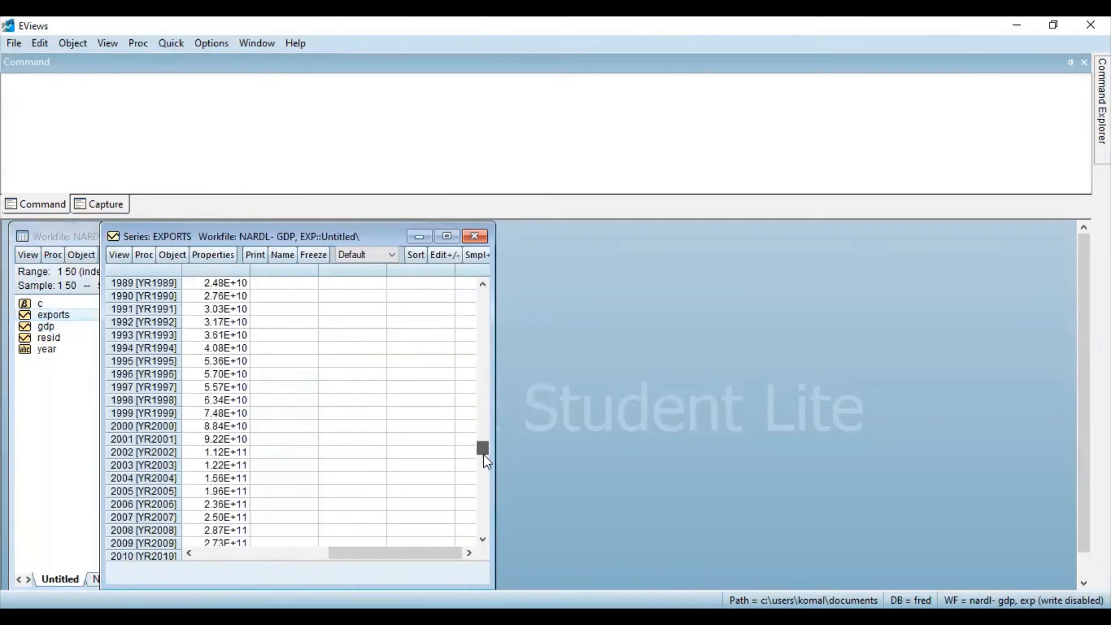
scroll(down, 3)
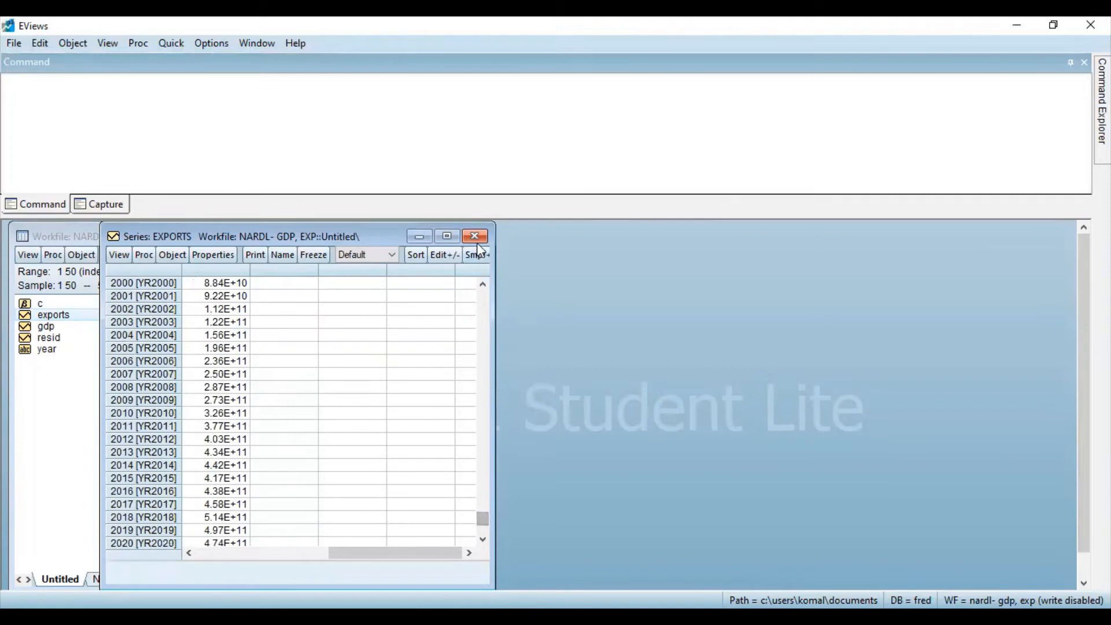
click(474, 237)
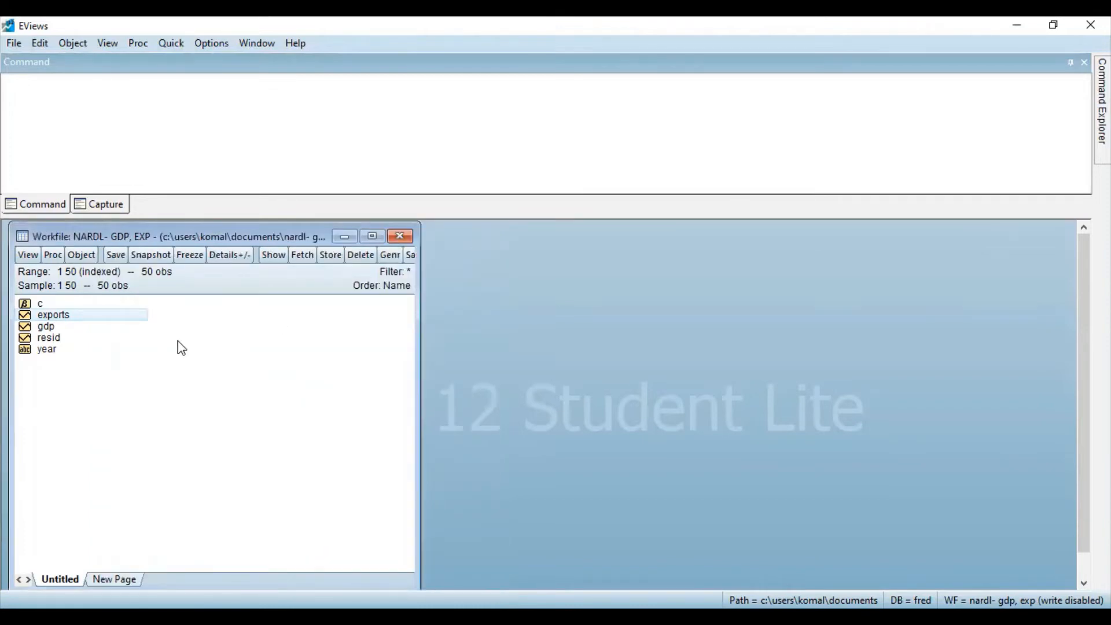
click(53, 315)
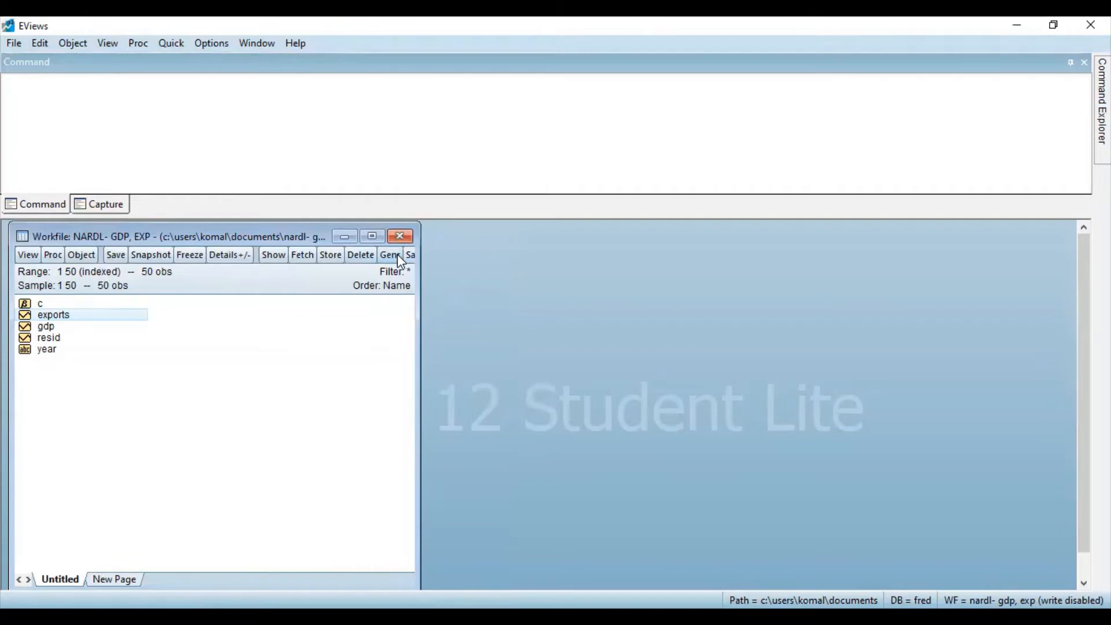
- Generate lgexports=log(exports) with Genr over the 1 50 sample
click(389, 255)
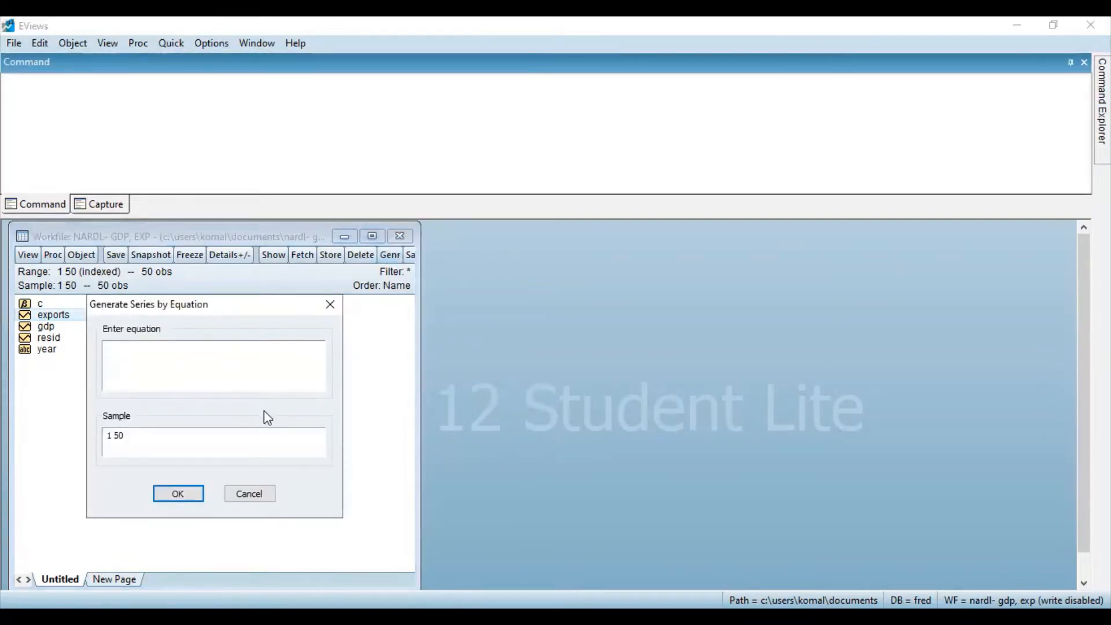
click(213, 365)
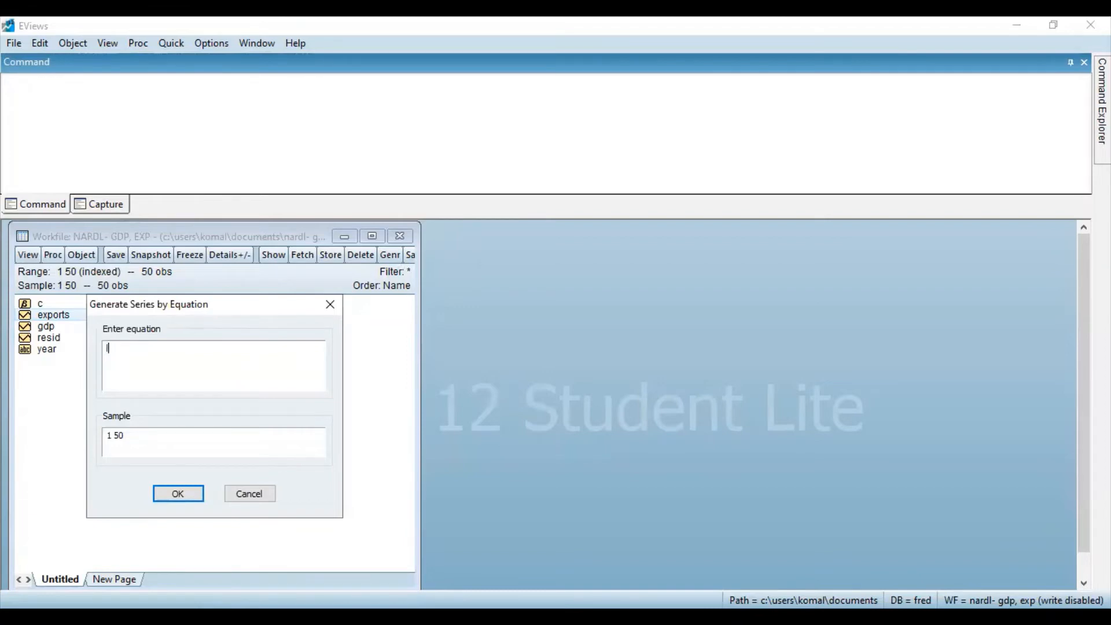
text(lgexports)
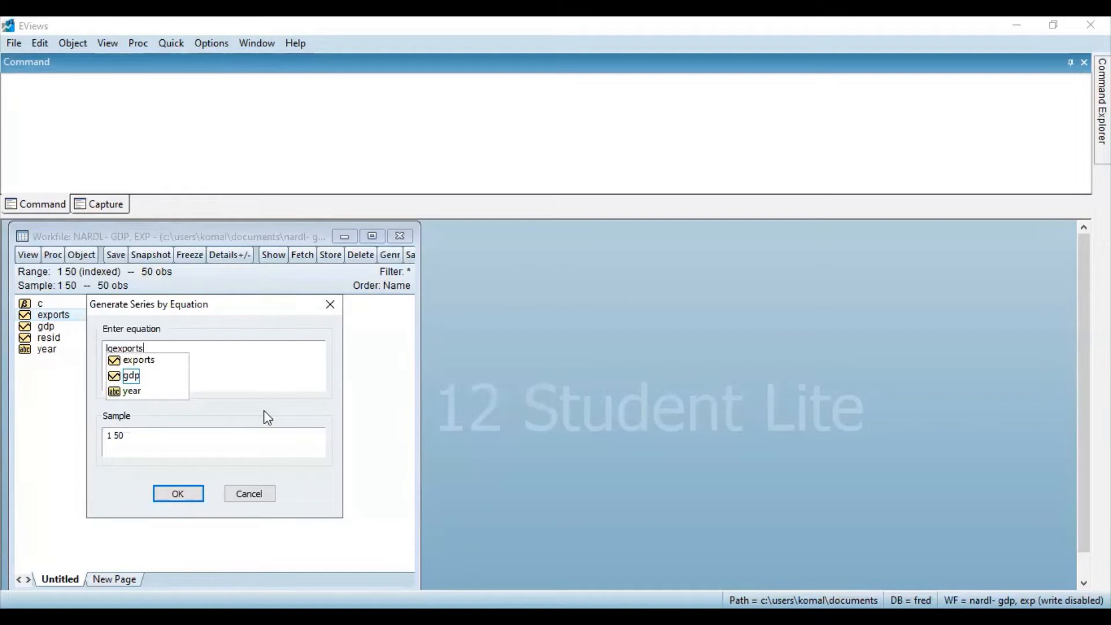
text(=)
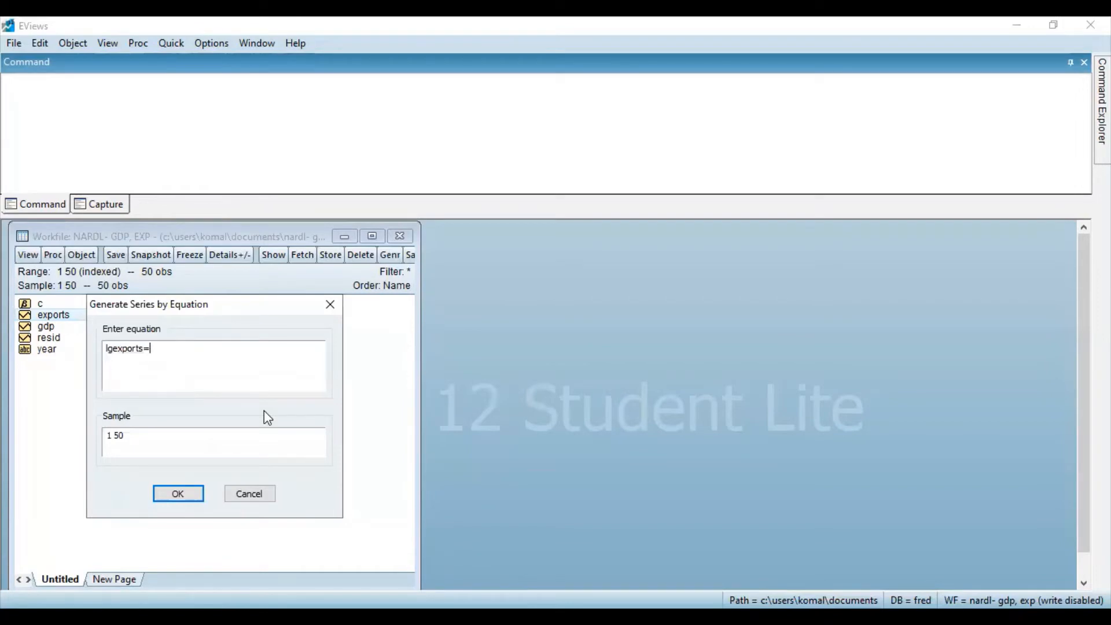
text(log()
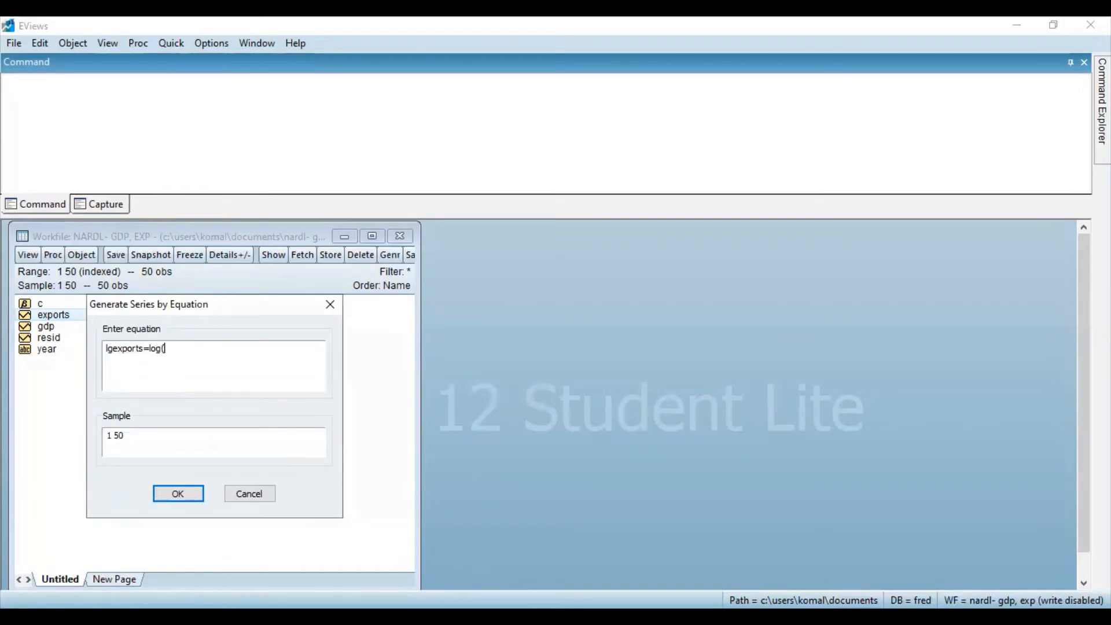
text(ex)
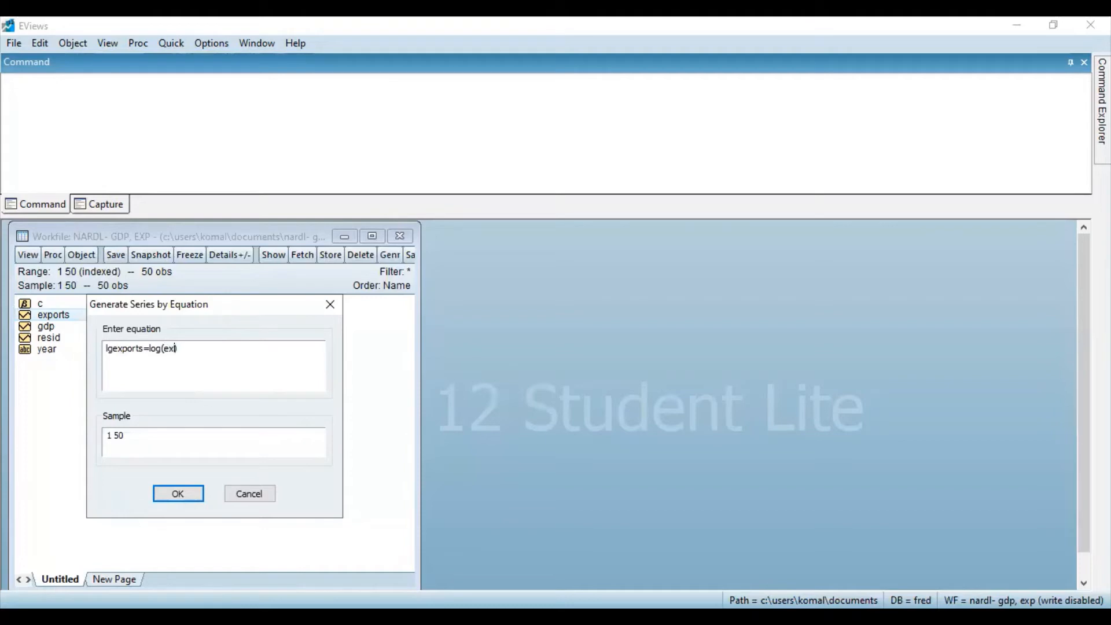
text(ports))
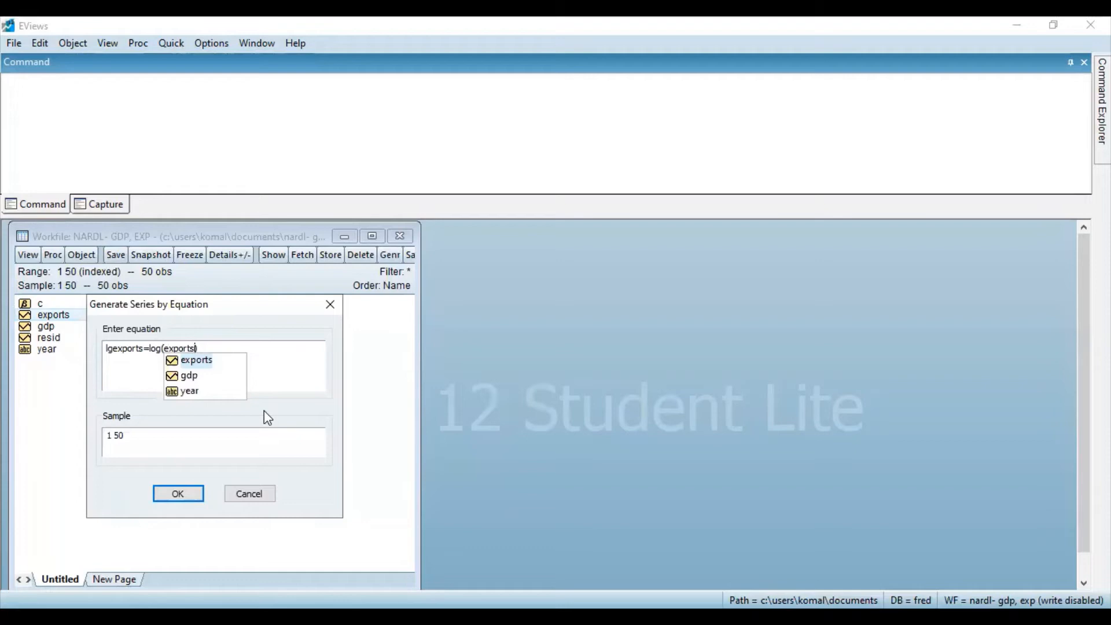
mouse_move(288, 387)
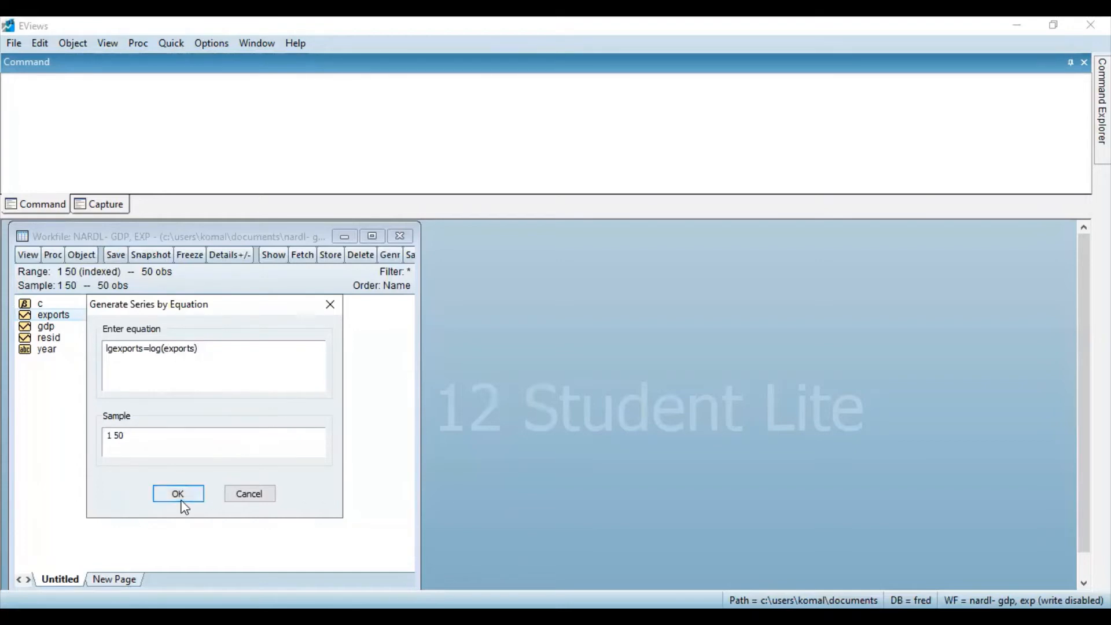
click(177, 493)
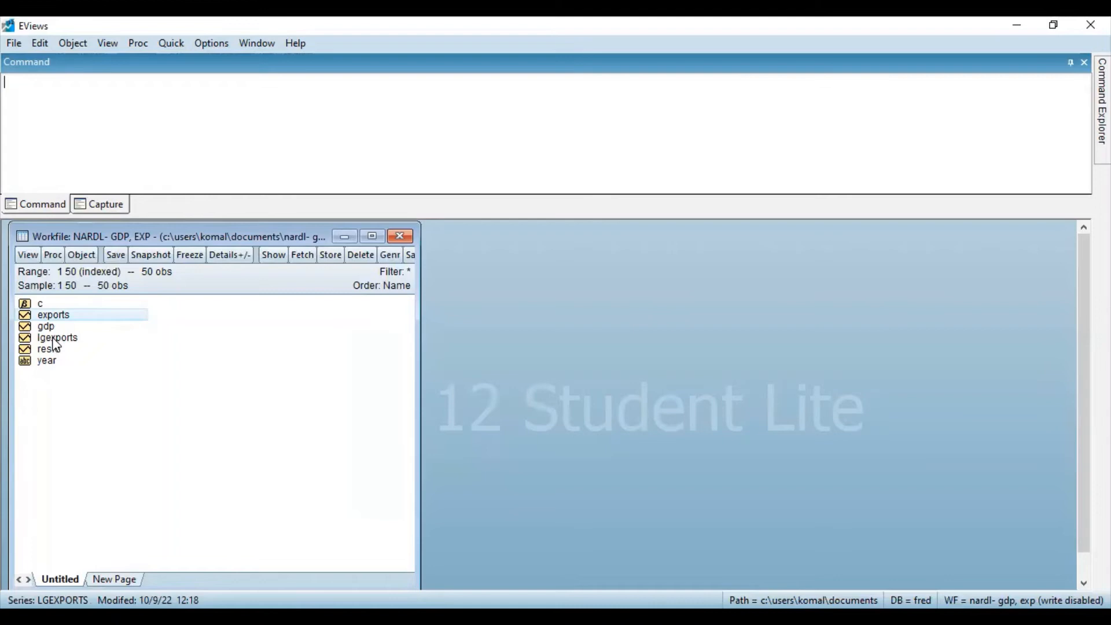
- Select both lgexports and exports in the workfile list
click(53, 315)
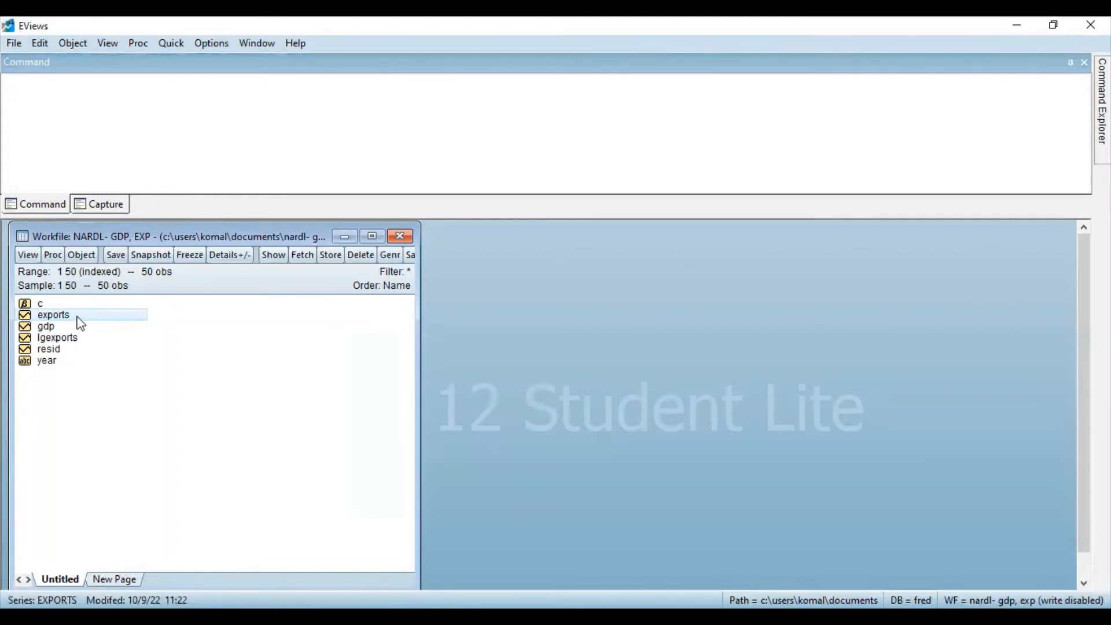
click(57, 338)
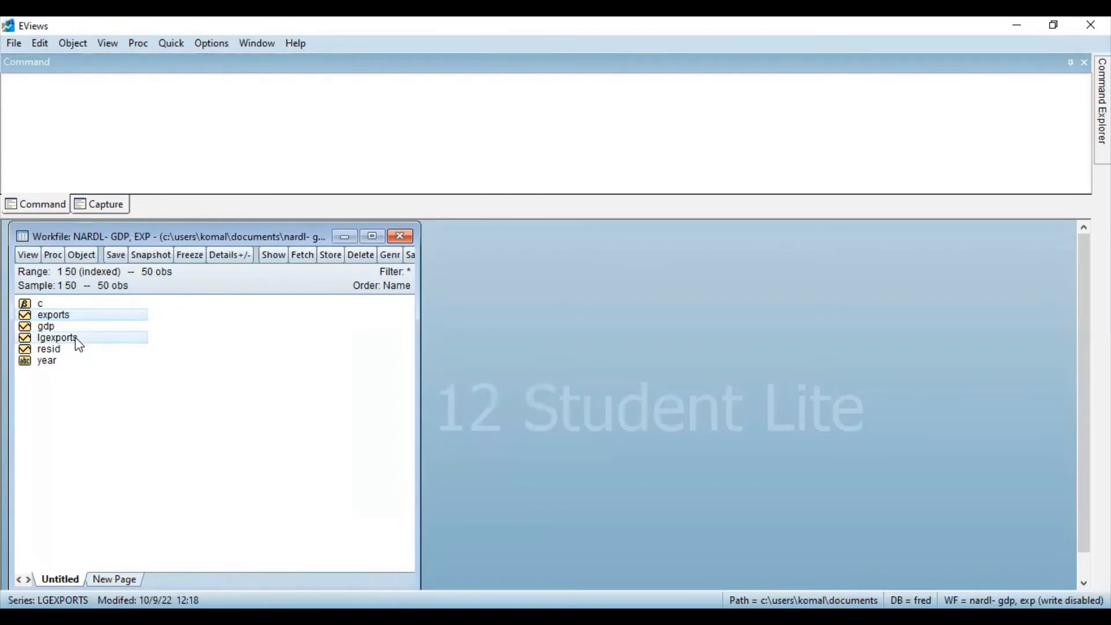
right_click(57, 337)
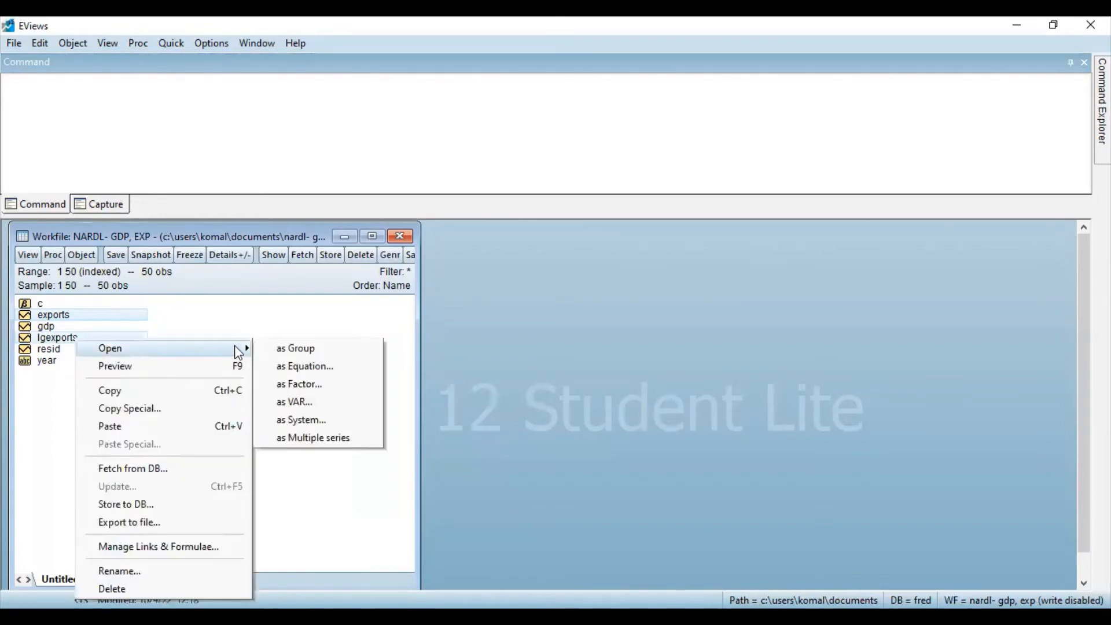
click(295, 348)
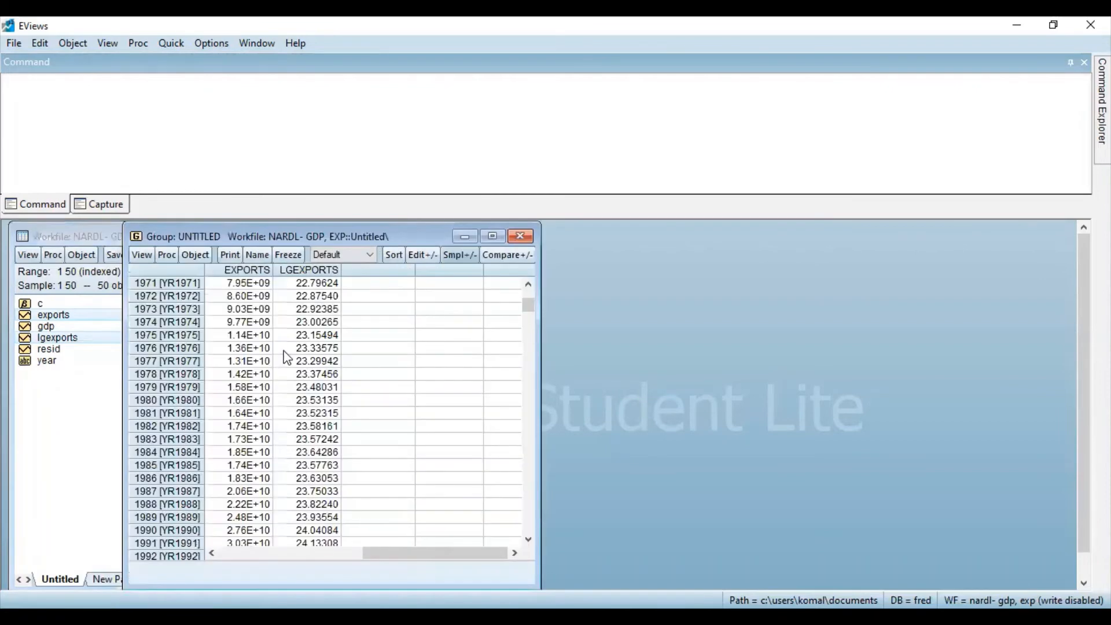
mouse_move(246, 277)
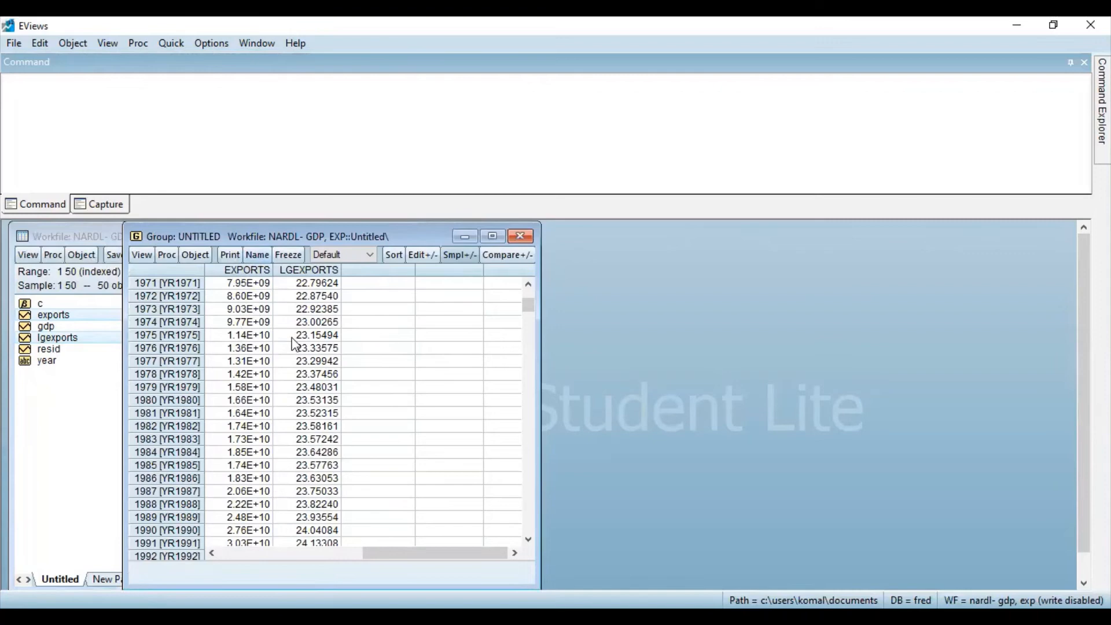
mouse_move(329, 284)
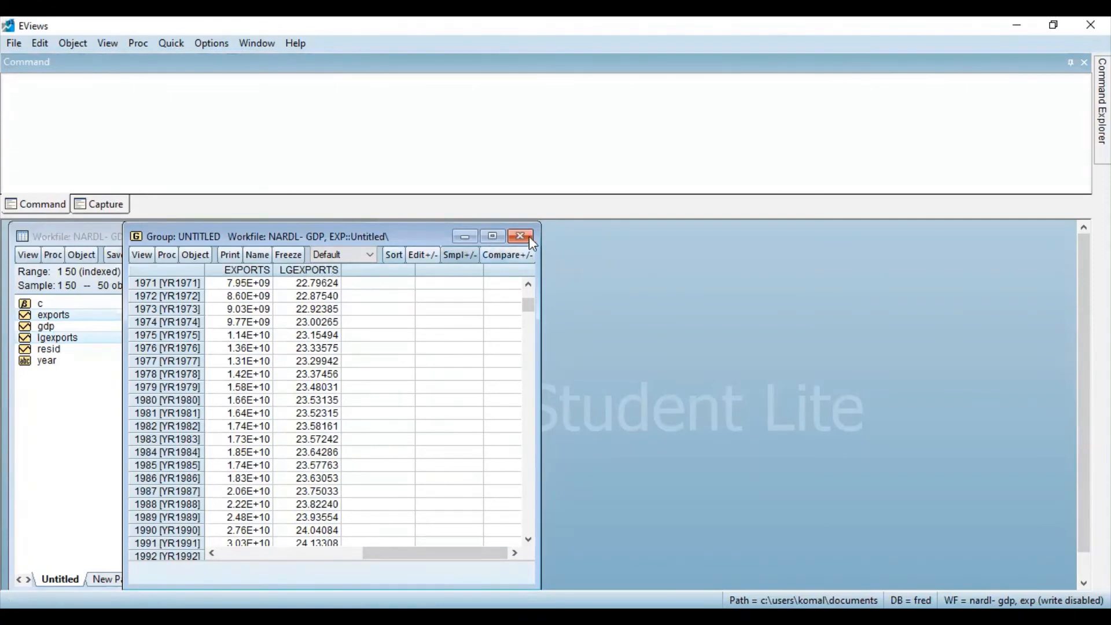
click(520, 237)
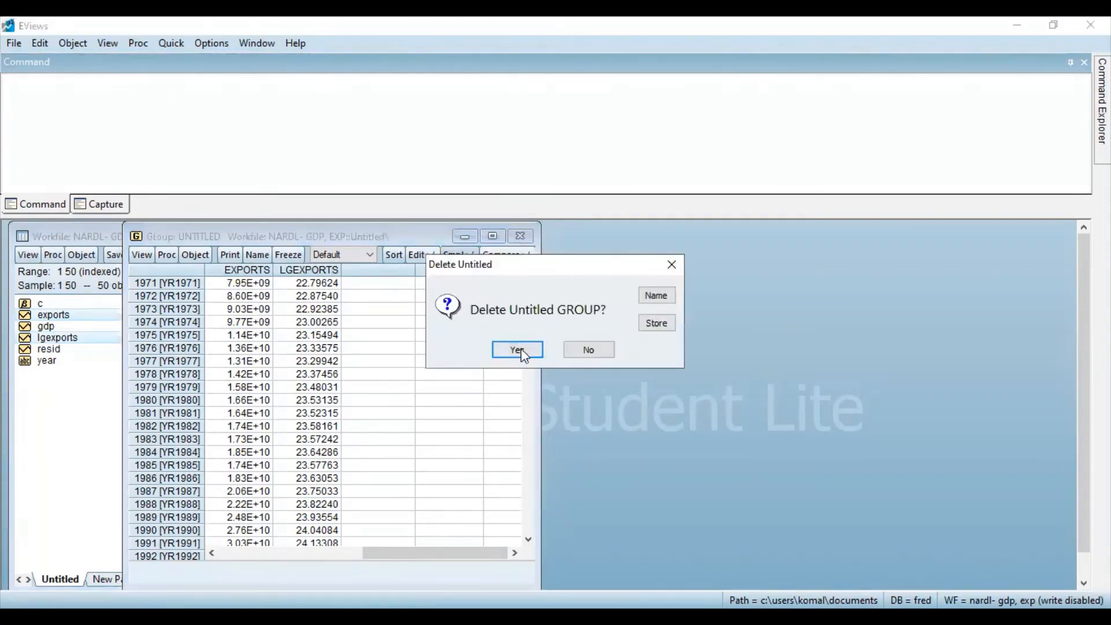
click(517, 350)
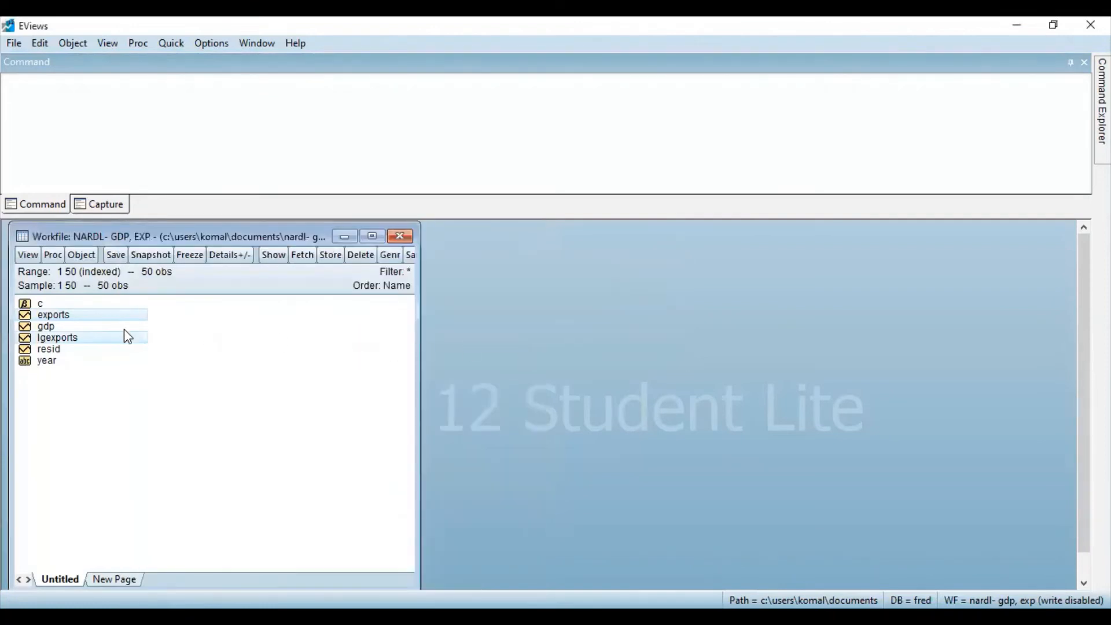
mouse_move(306, 338)
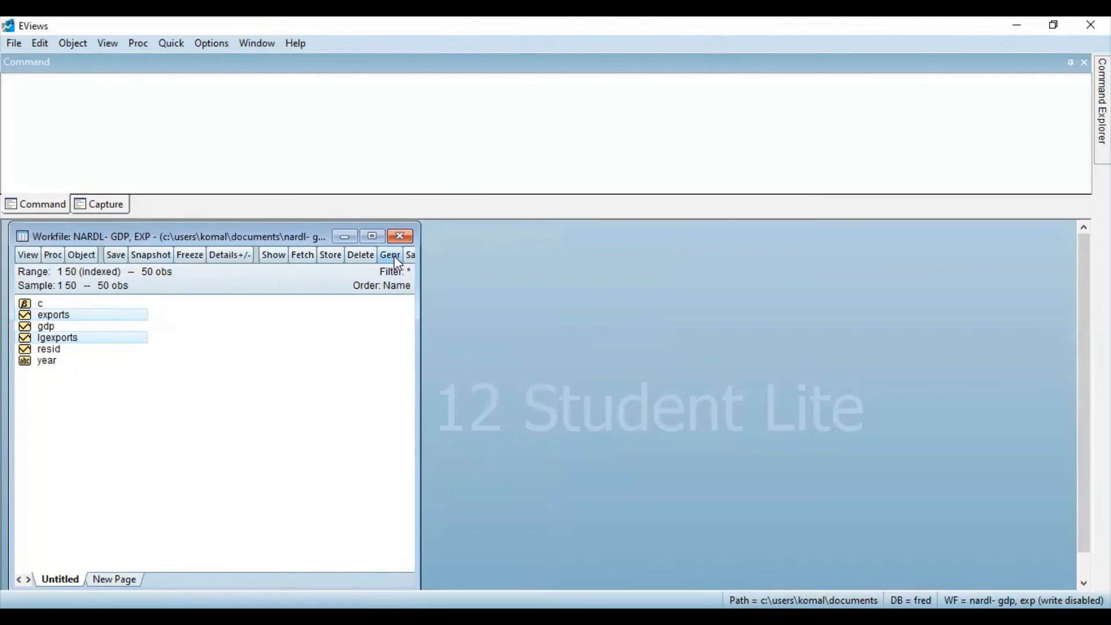
- Generate the series lgGDP=LOG(GDP) through Genr
click(389, 254)
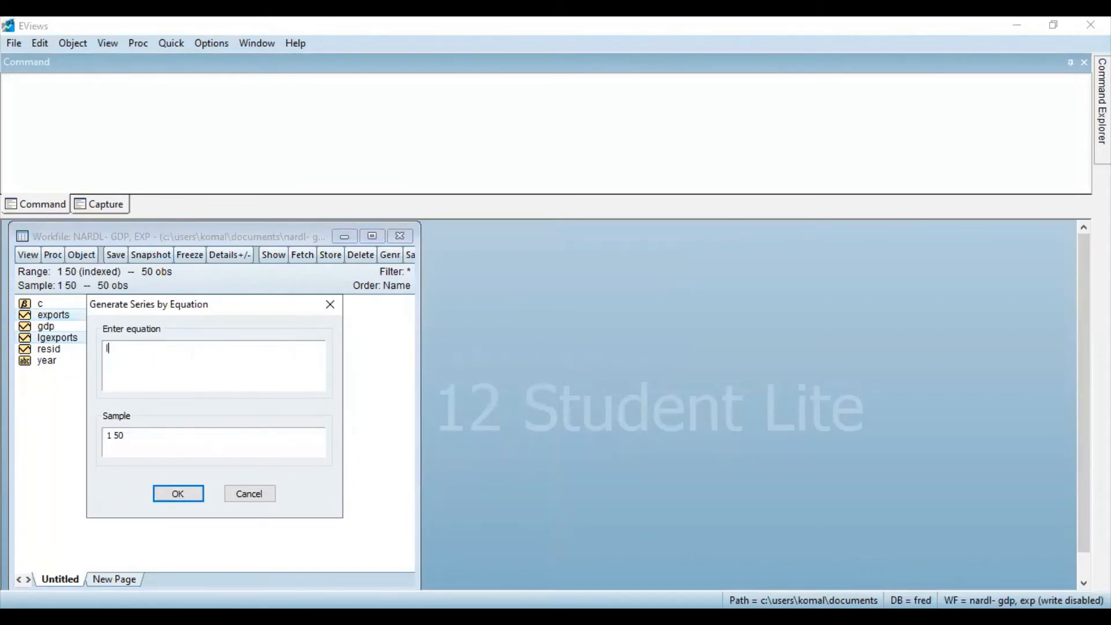
text(lg)
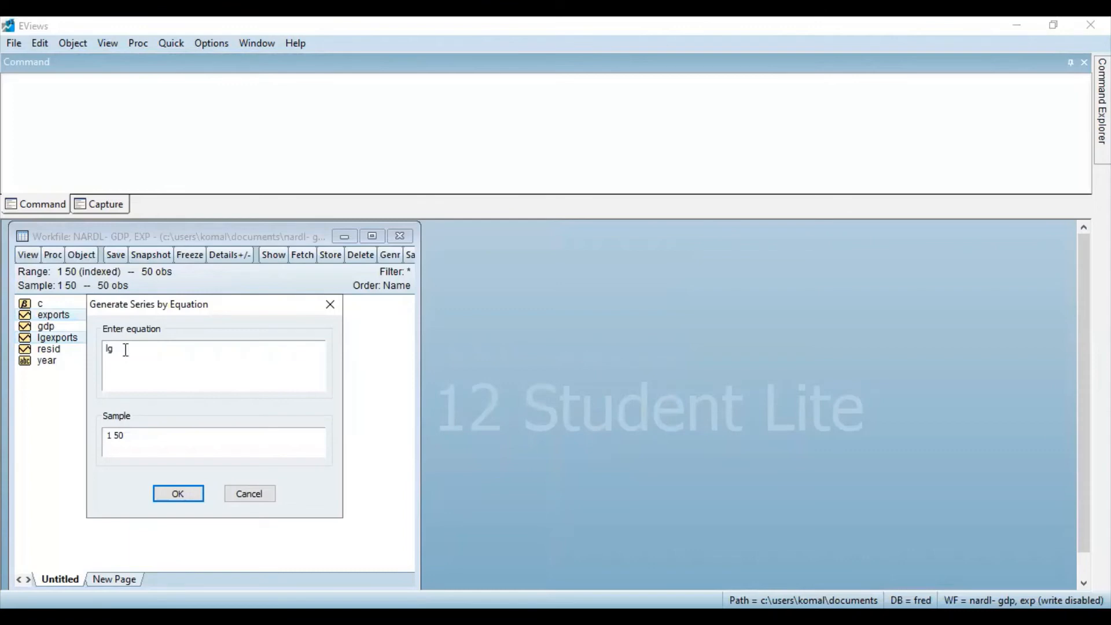
text(GDP)
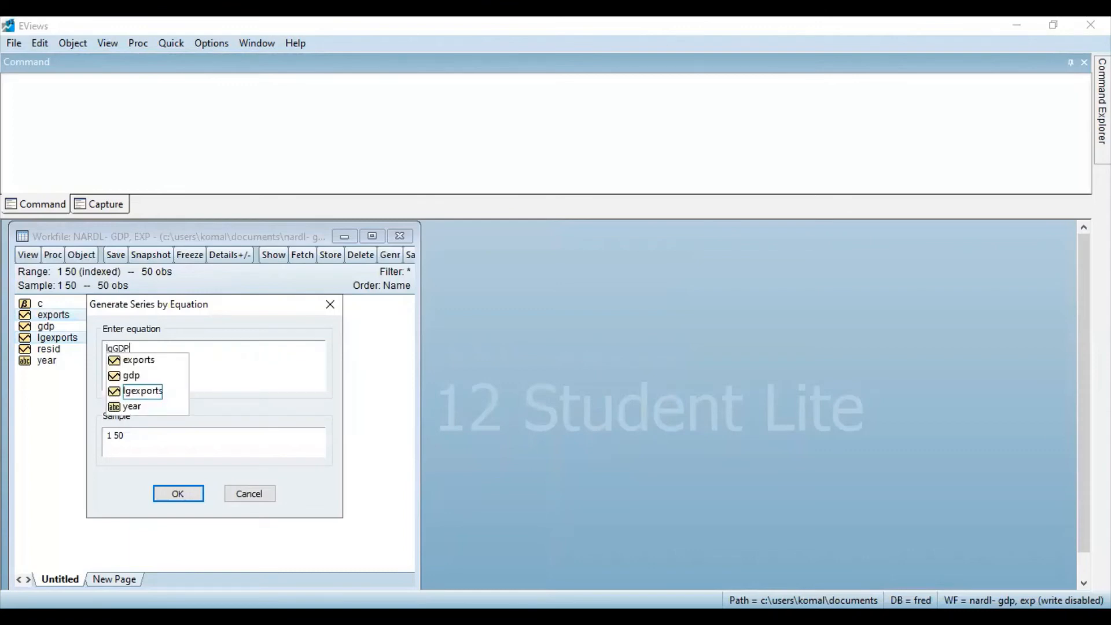
text(=)
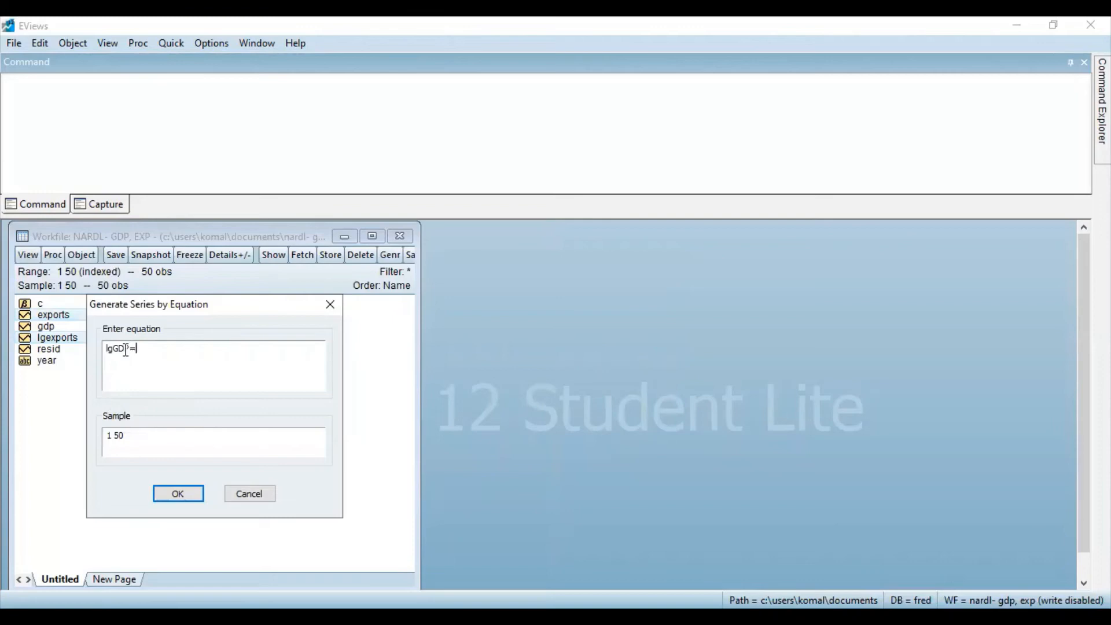
text(LOG)
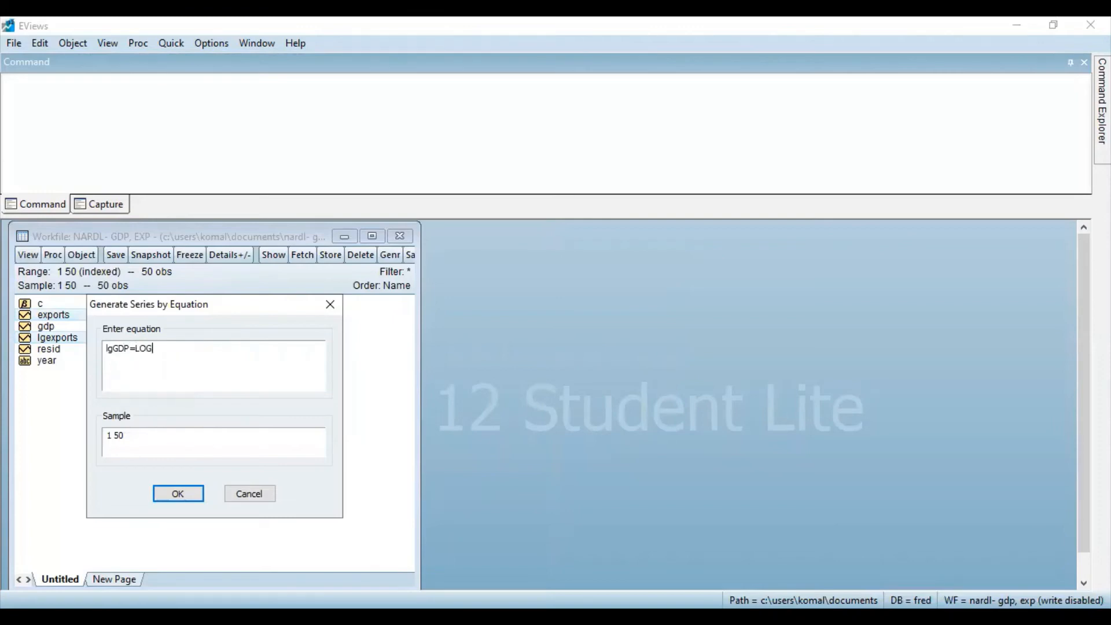
text(())
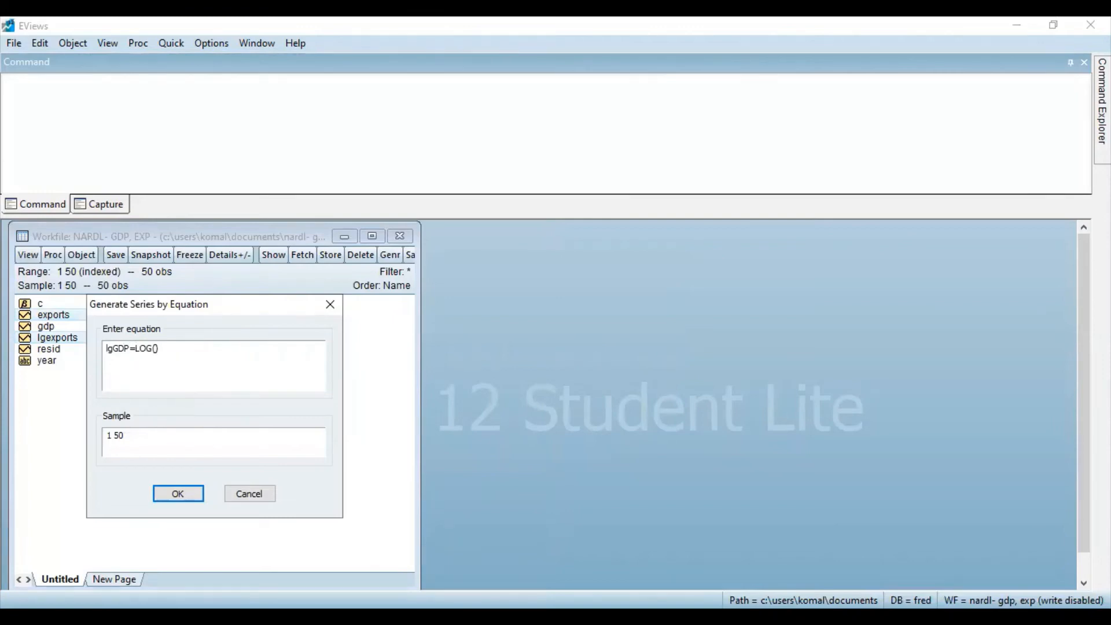
text(GDP)
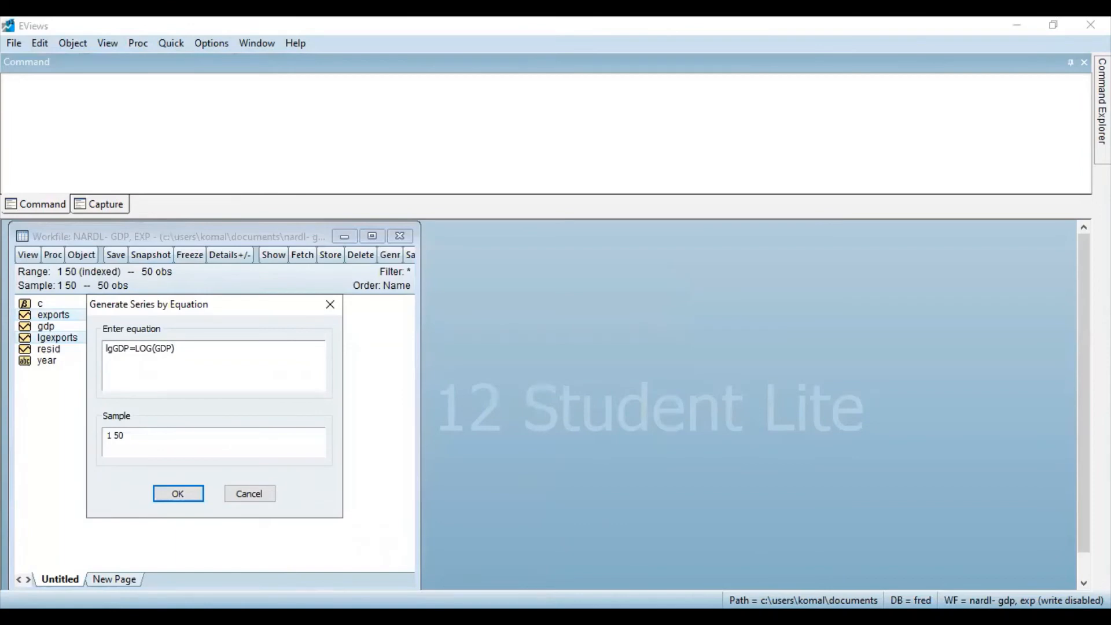
mouse_move(176, 474)
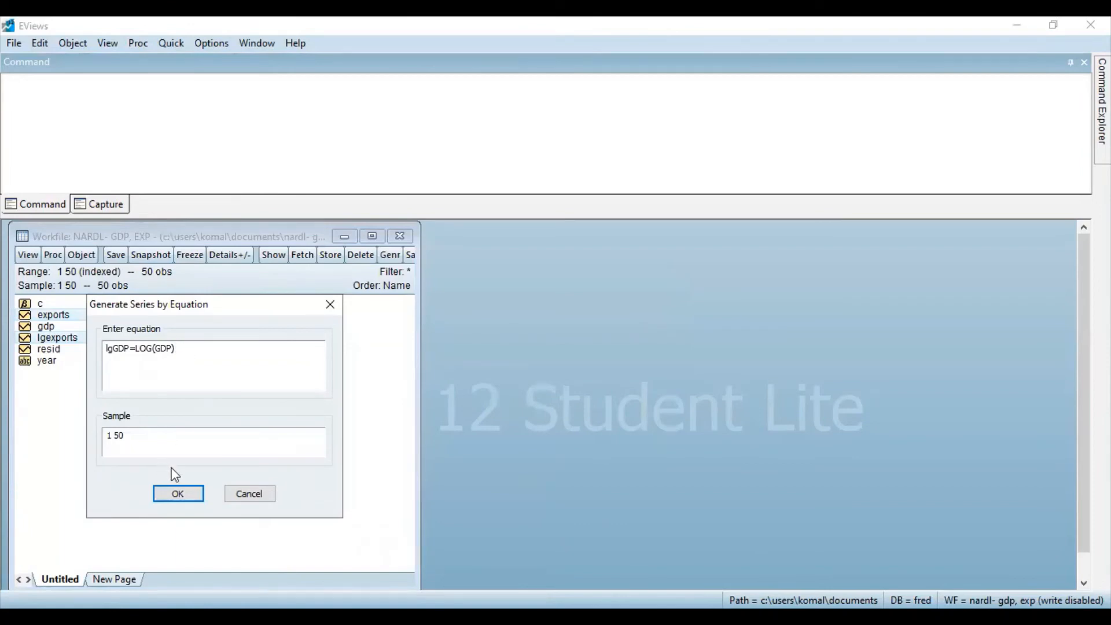
mouse_move(178, 493)
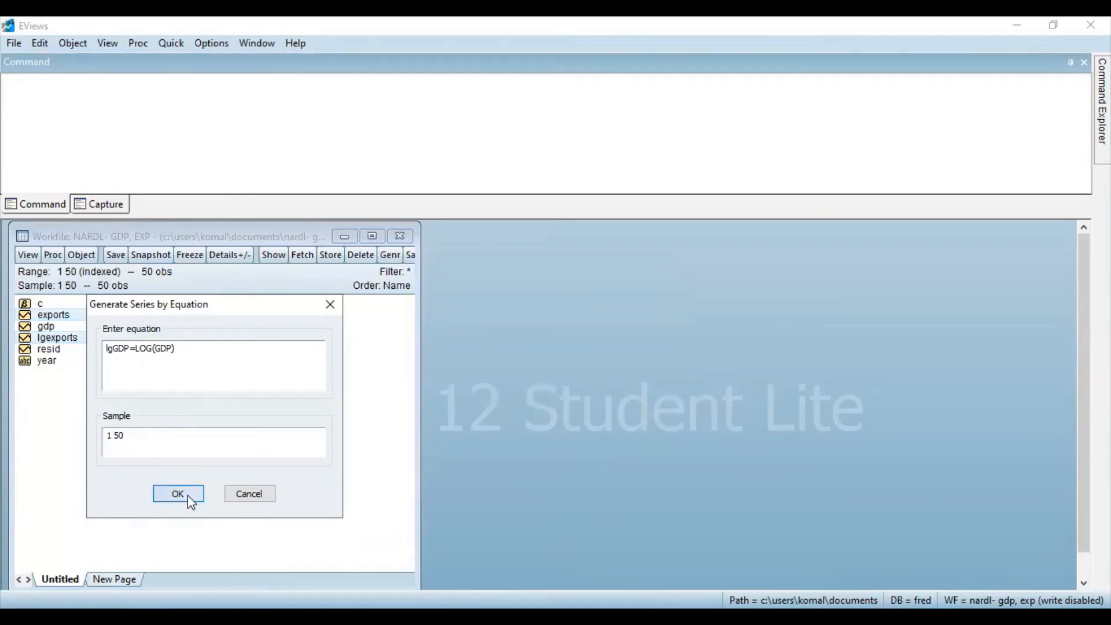
click(177, 493)
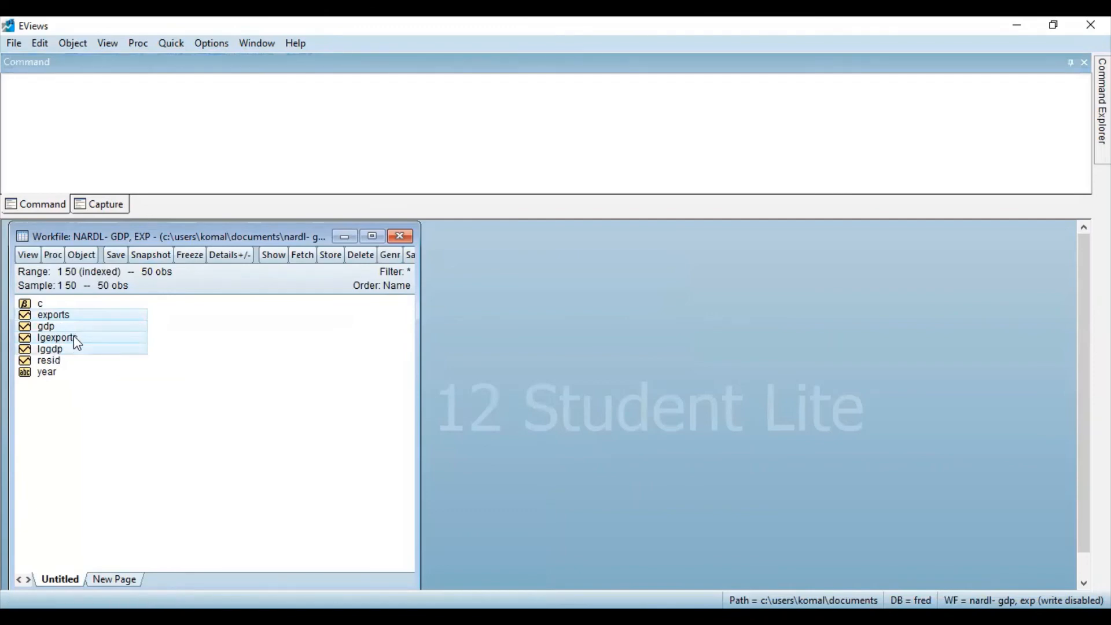
- Bring up the context menu for the selected exports, gdp, lgexports and lggdp series
right_click(53, 348)
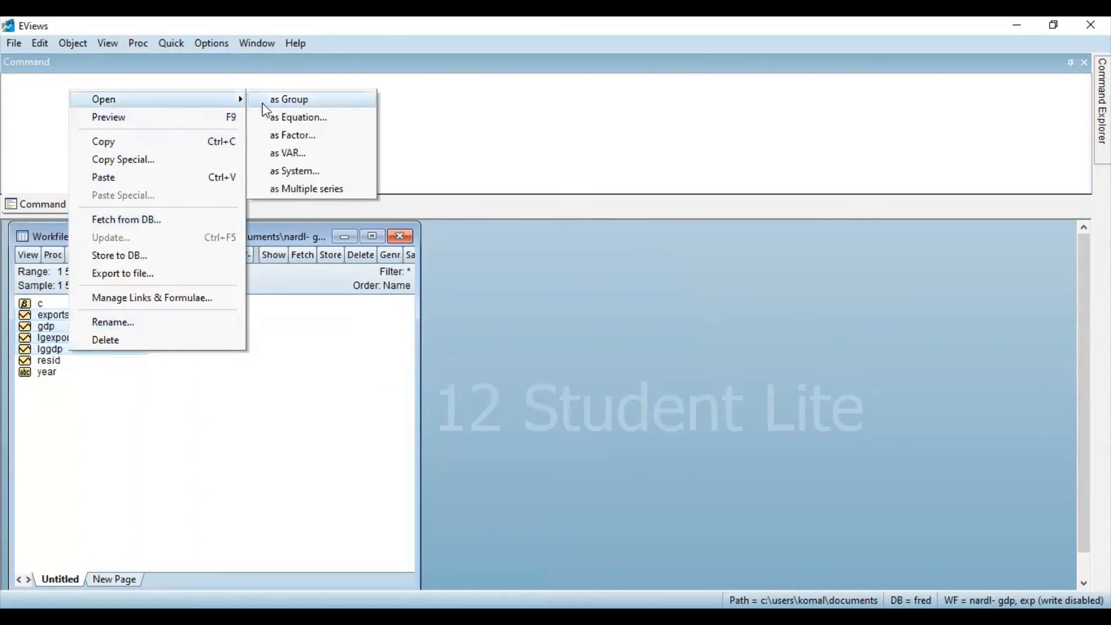
- Open exports, lgexports, gdp and lggdp as one group spreadsheet
click(288, 98)
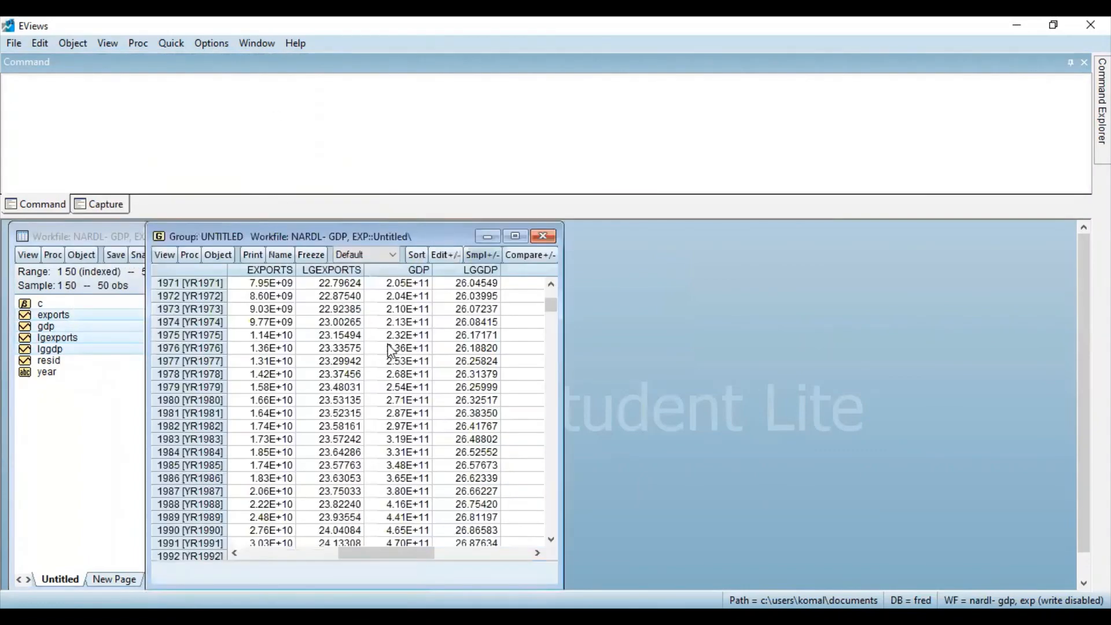
mouse_move(411, 269)
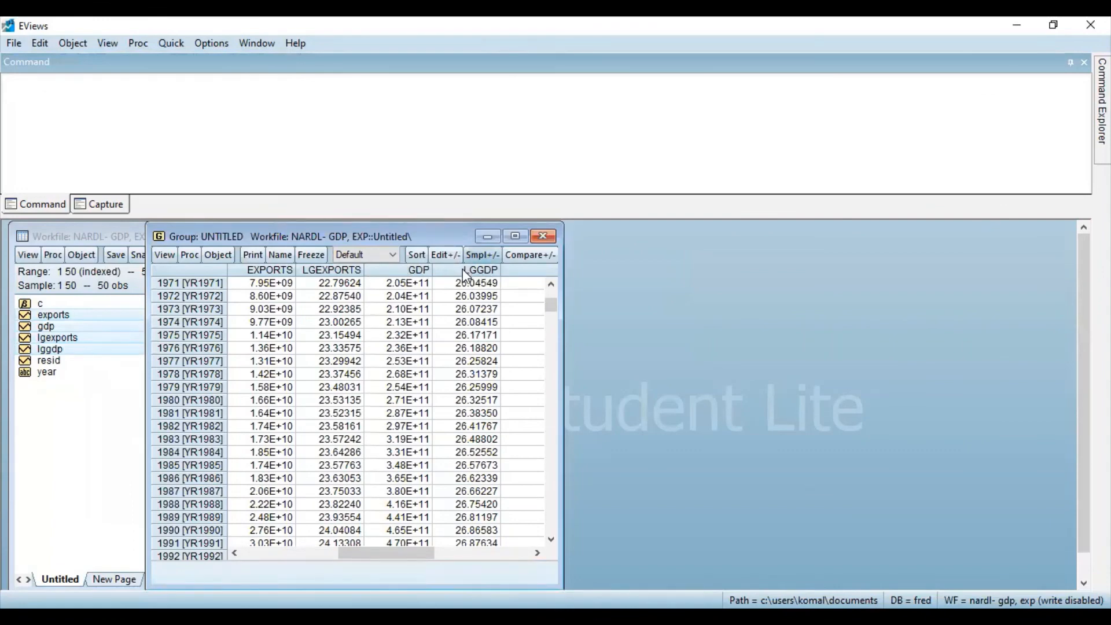
mouse_move(482, 276)
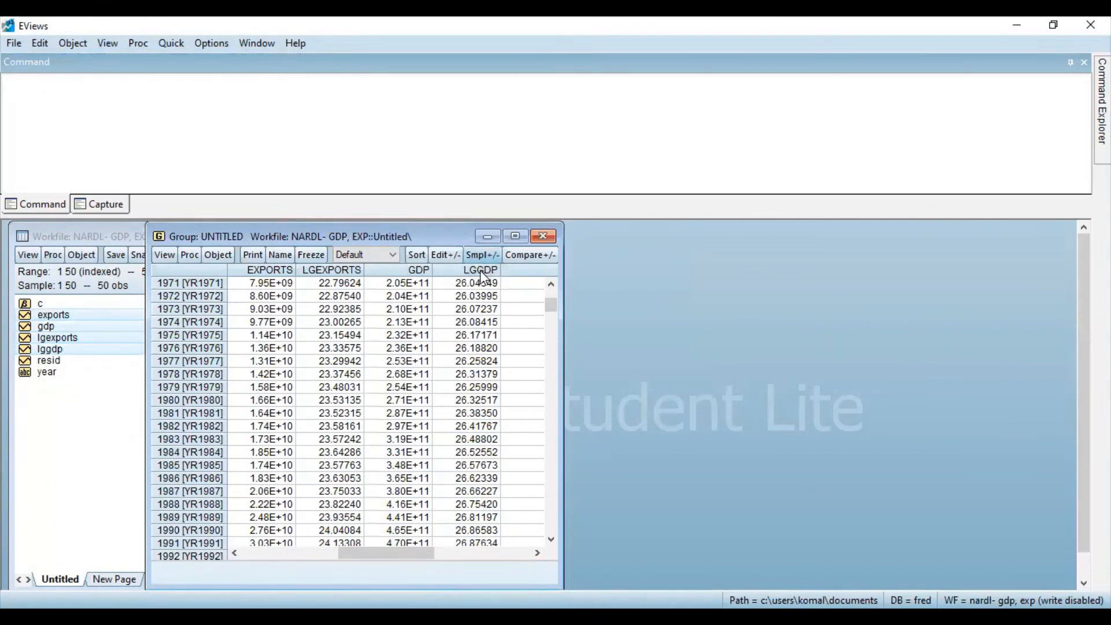